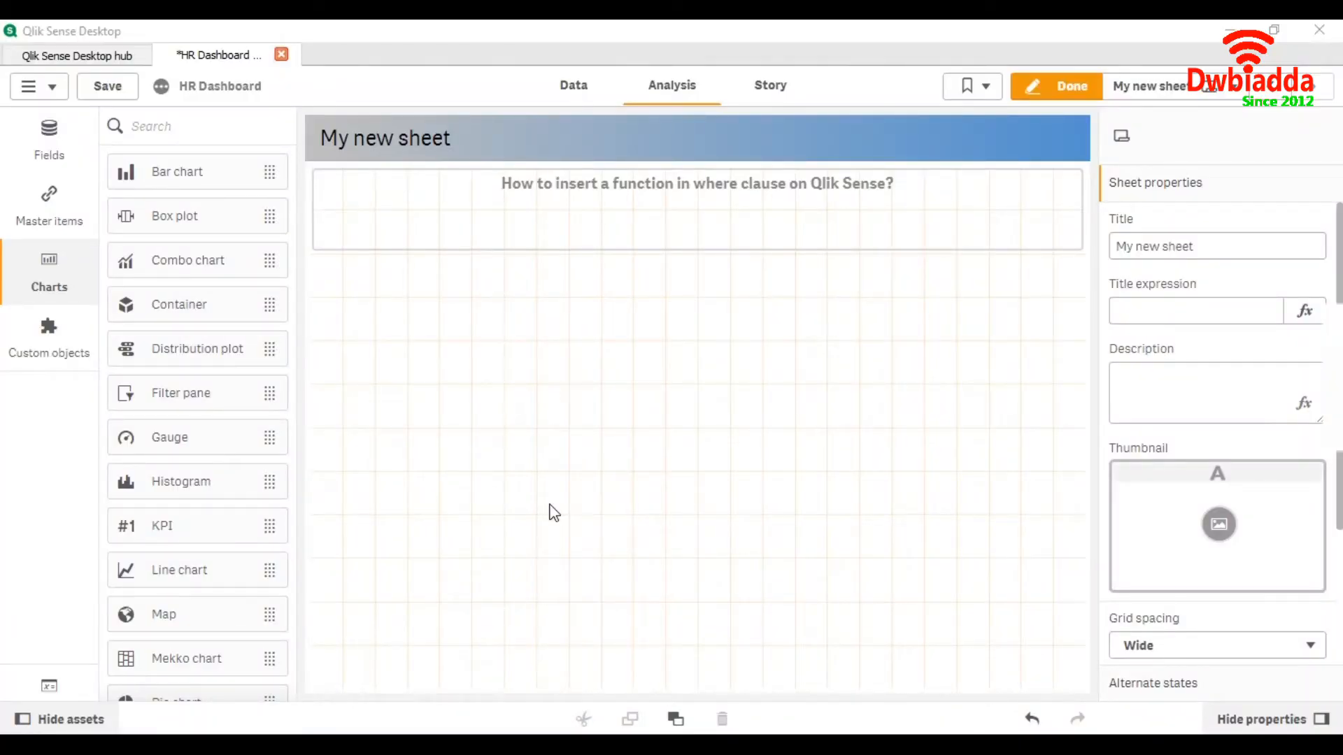
mouse_move(533, 508)
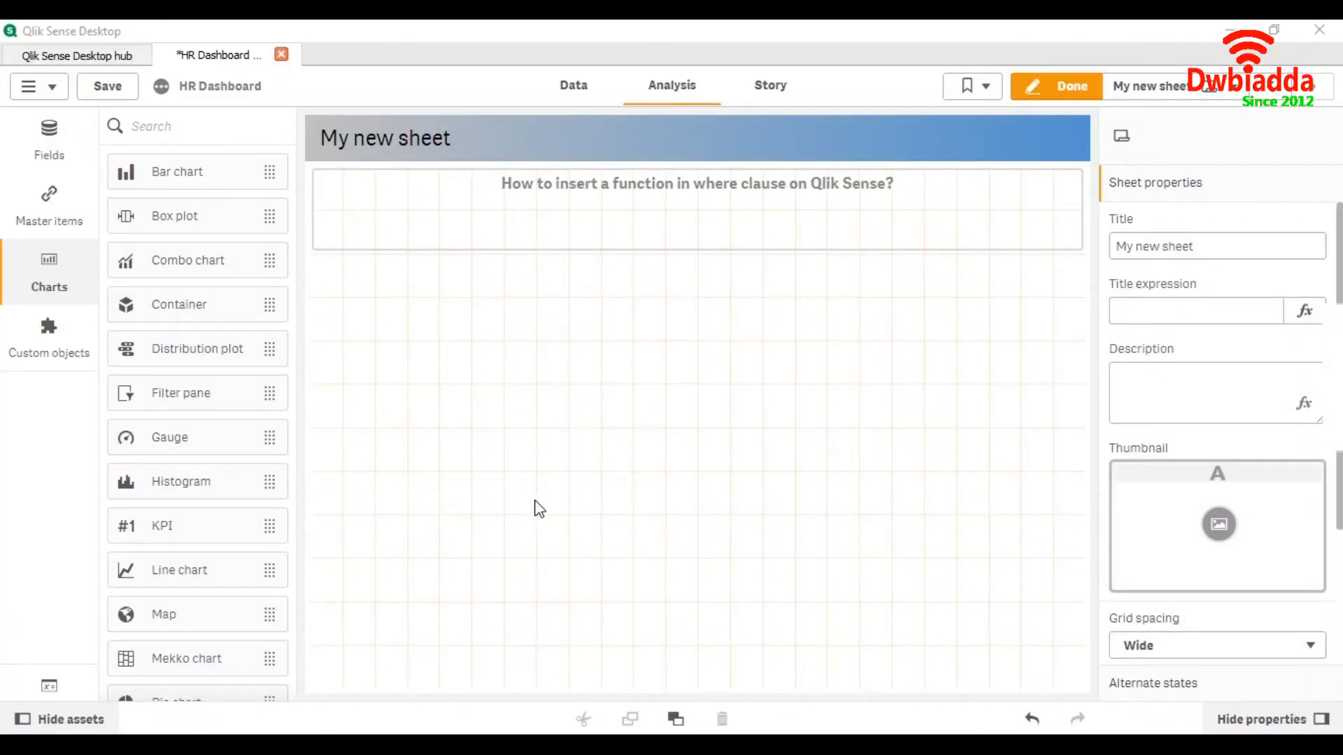
mouse_move(555, 487)
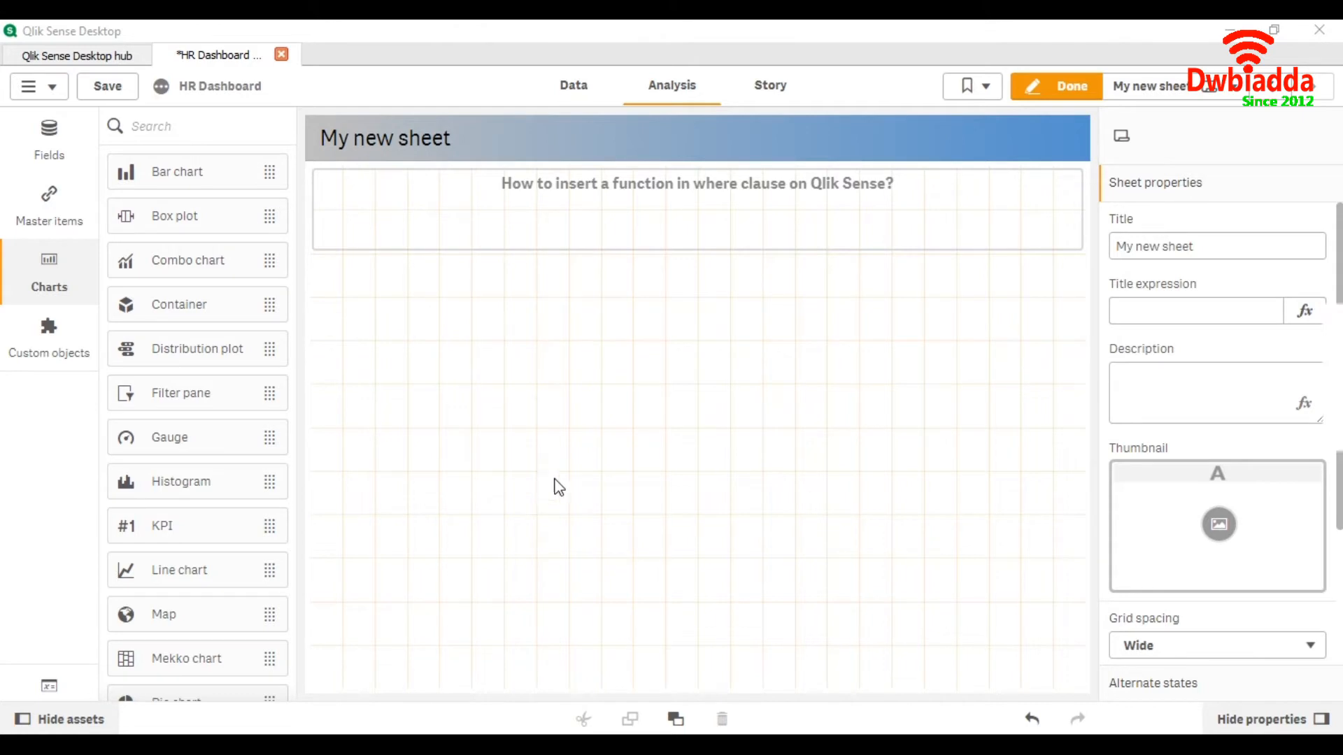
mouse_move(388, 327)
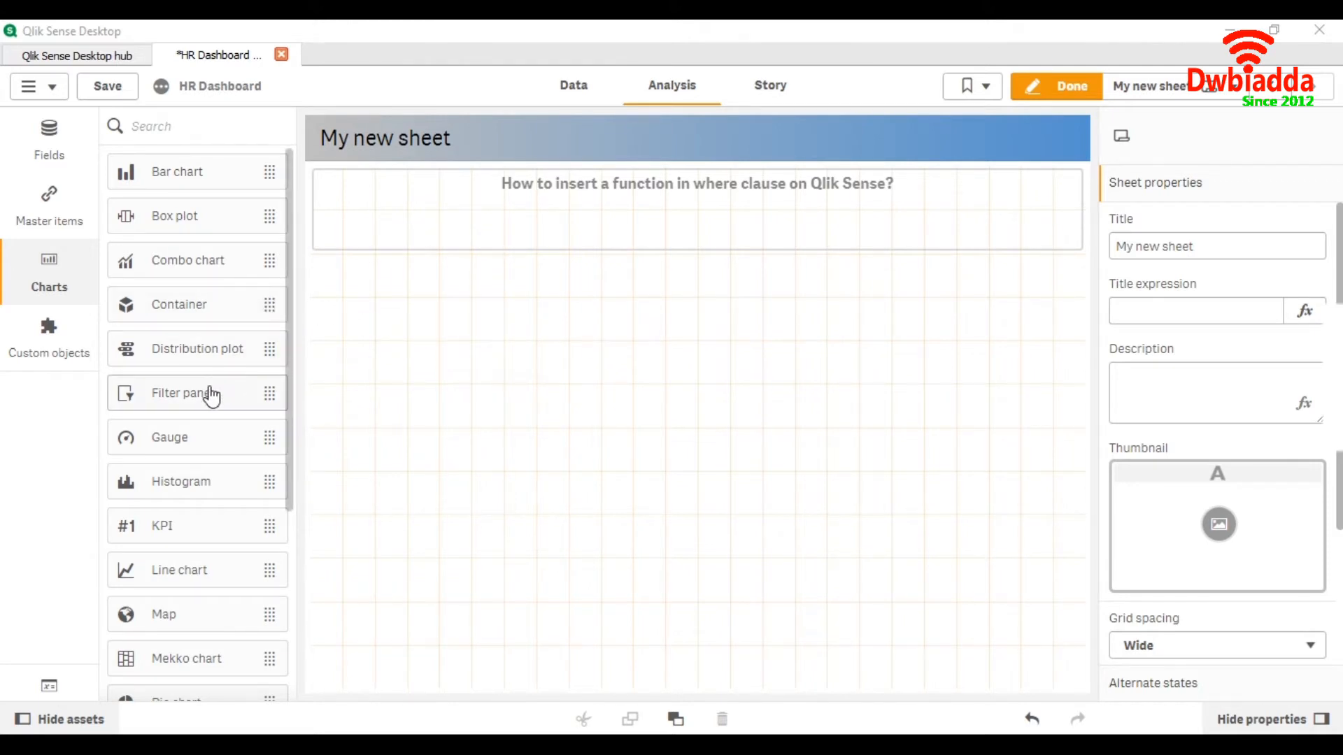
- Add a filter pane whose dimension is the calculated expression Year(DateofHire)
drag(180, 393, 503, 342)
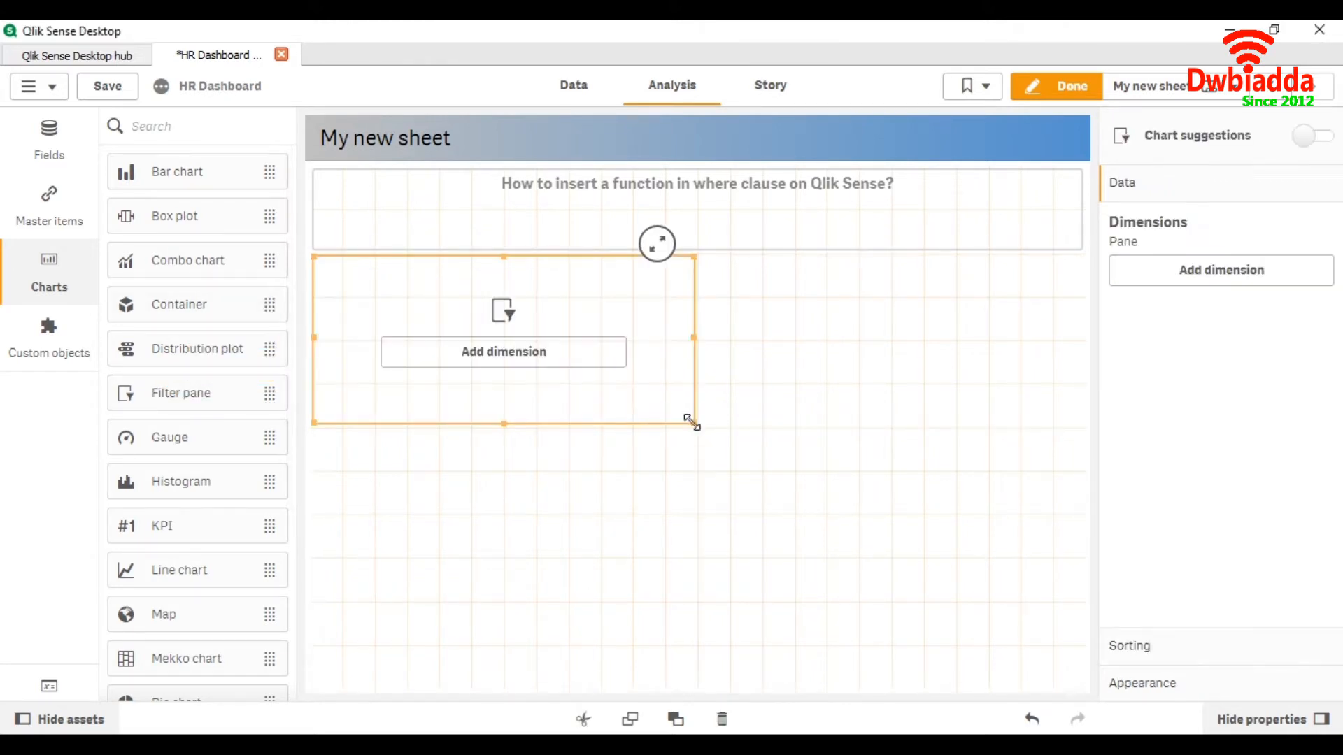
click(502, 351)
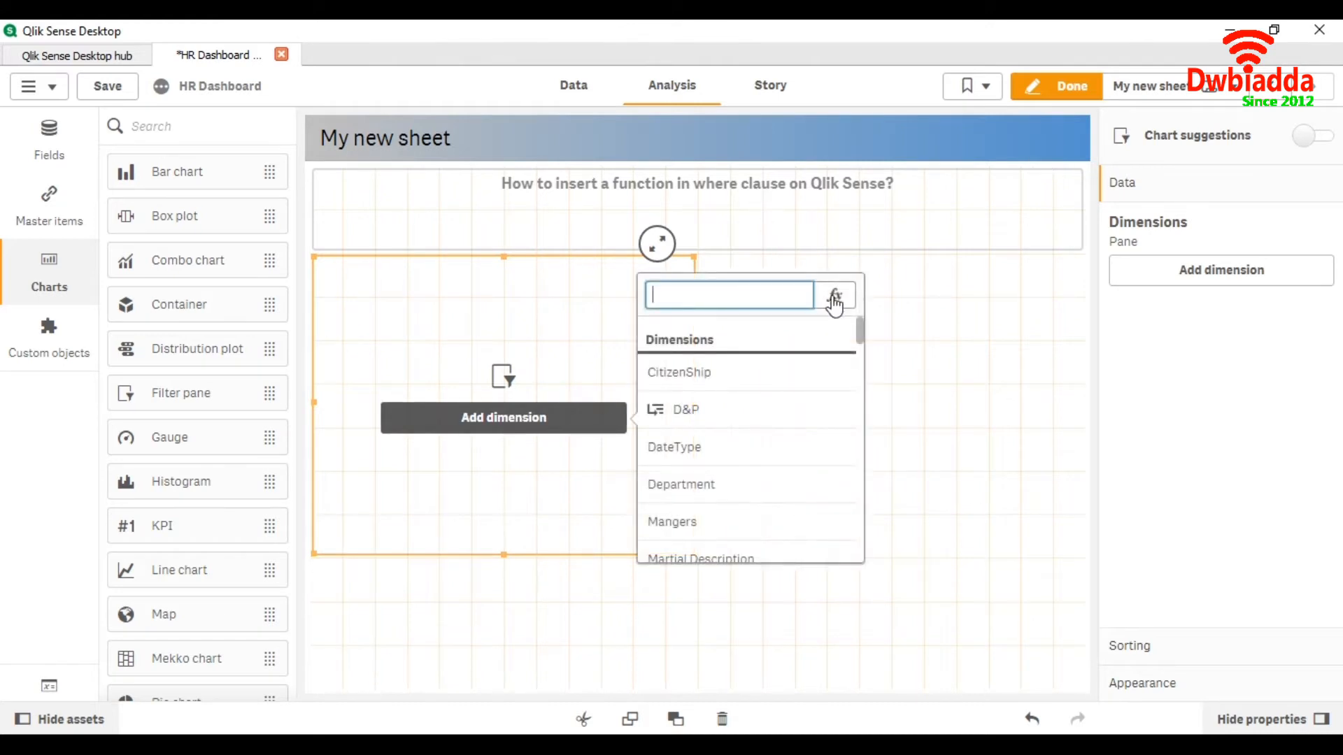
click(835, 295)
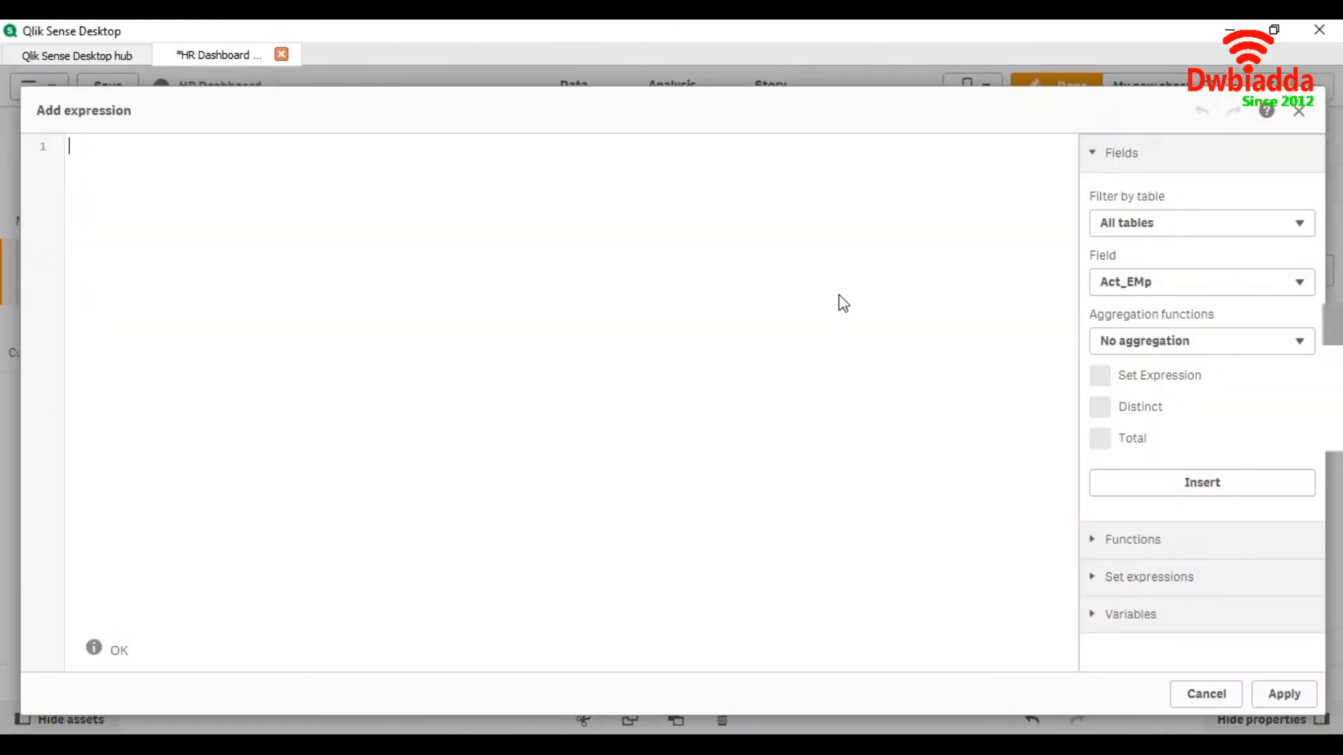
text(Year)
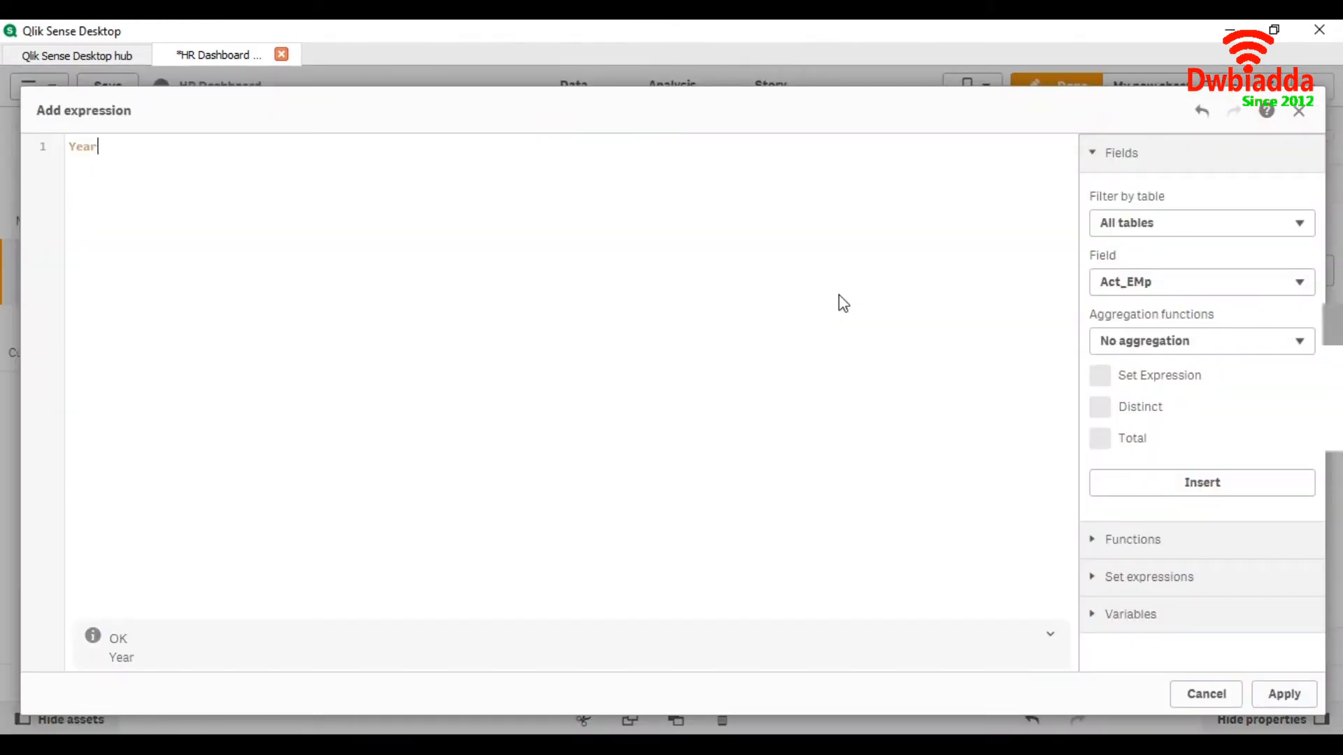
text(())
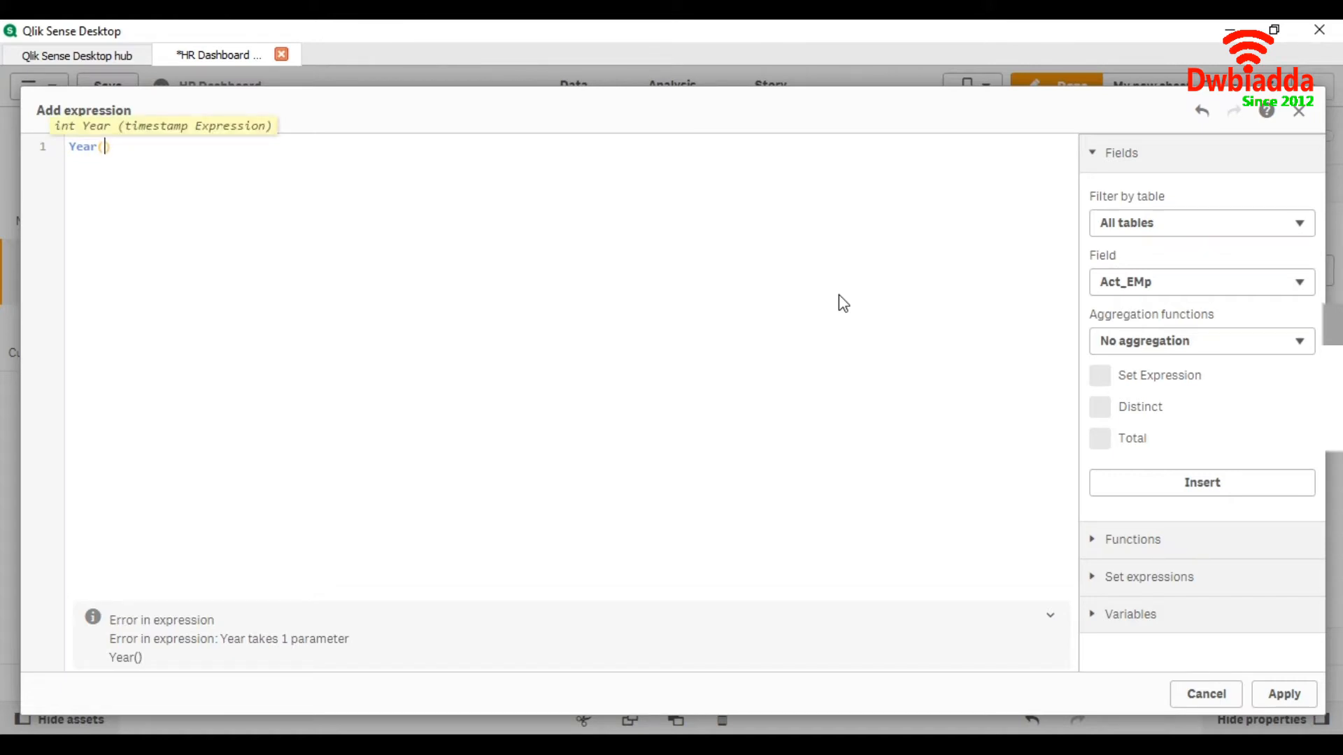
text(Date)
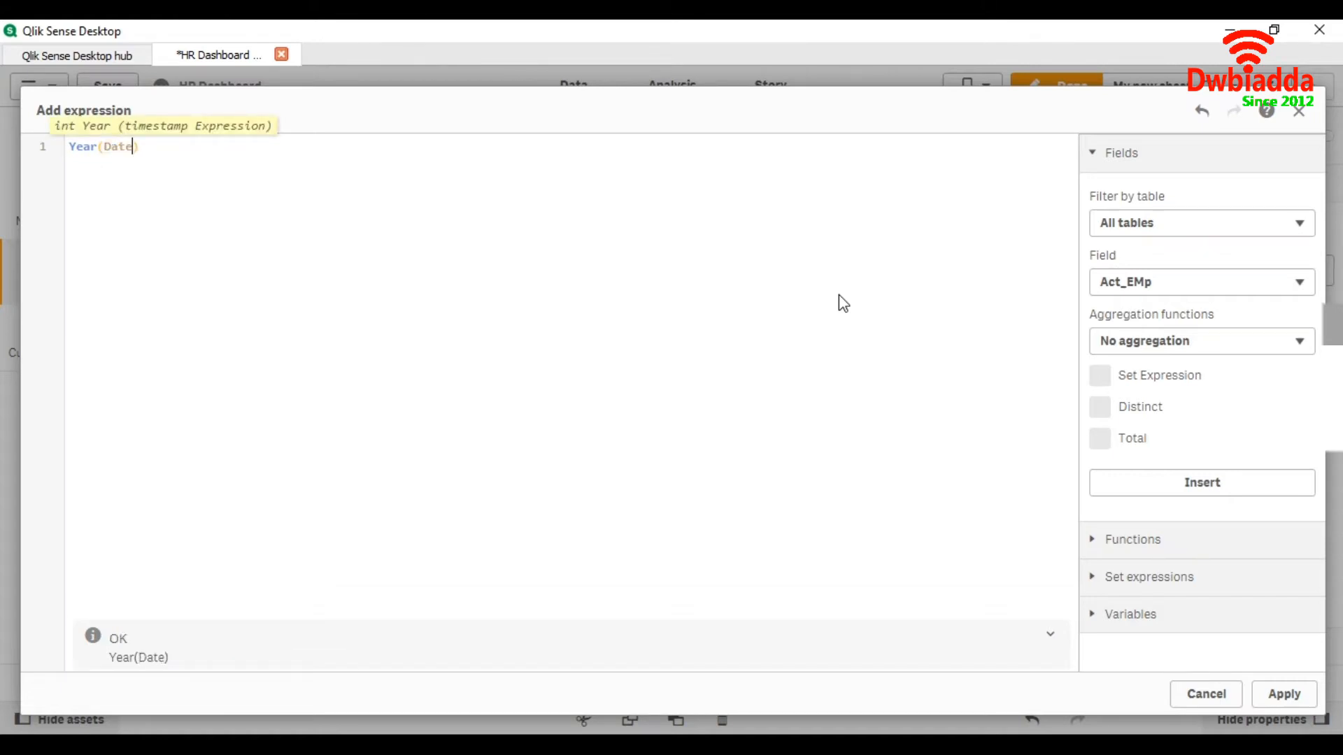
text(c)
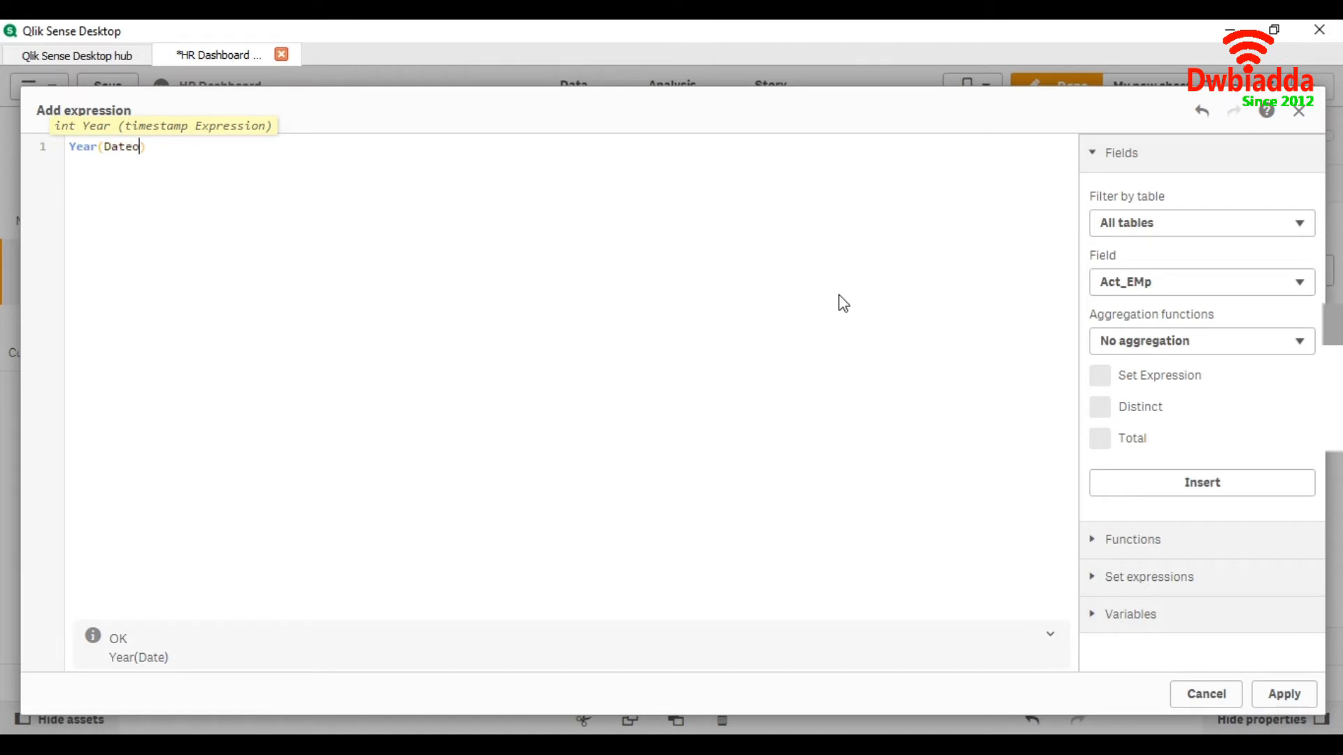
text(ofHire)
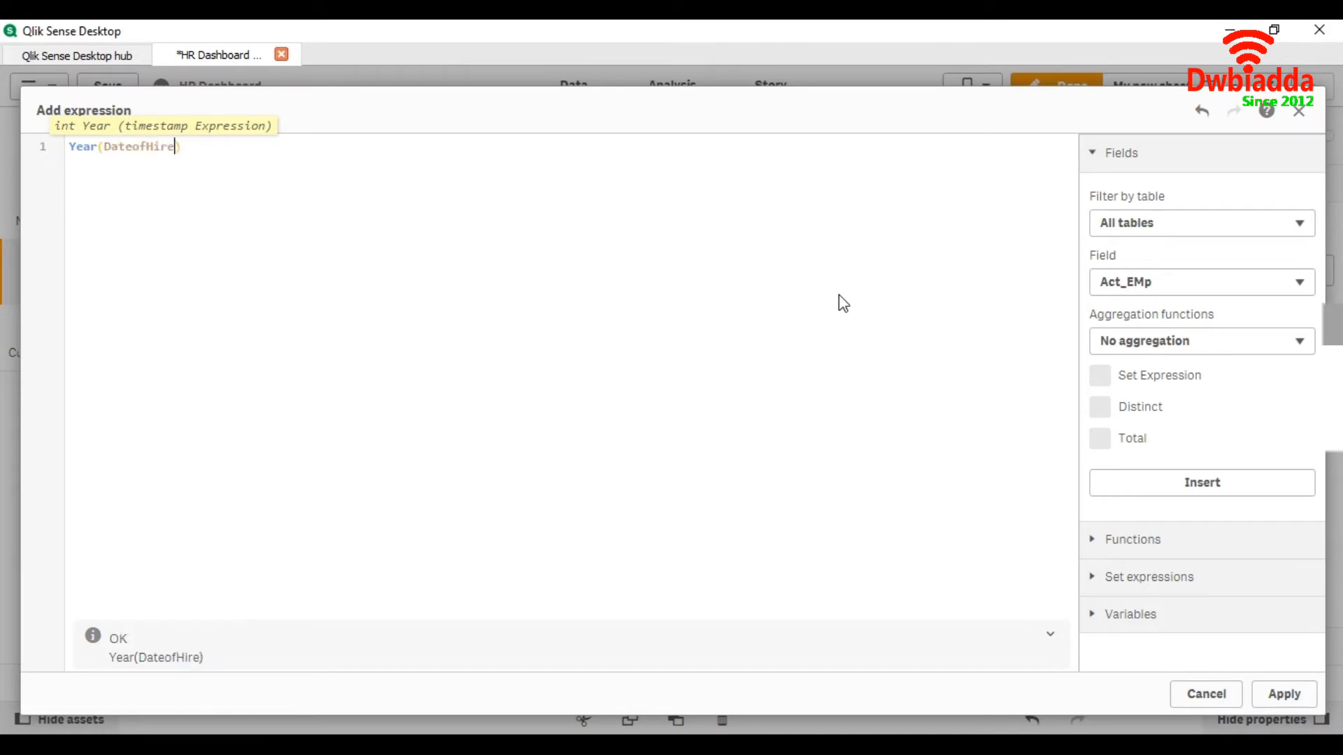
click(1282, 694)
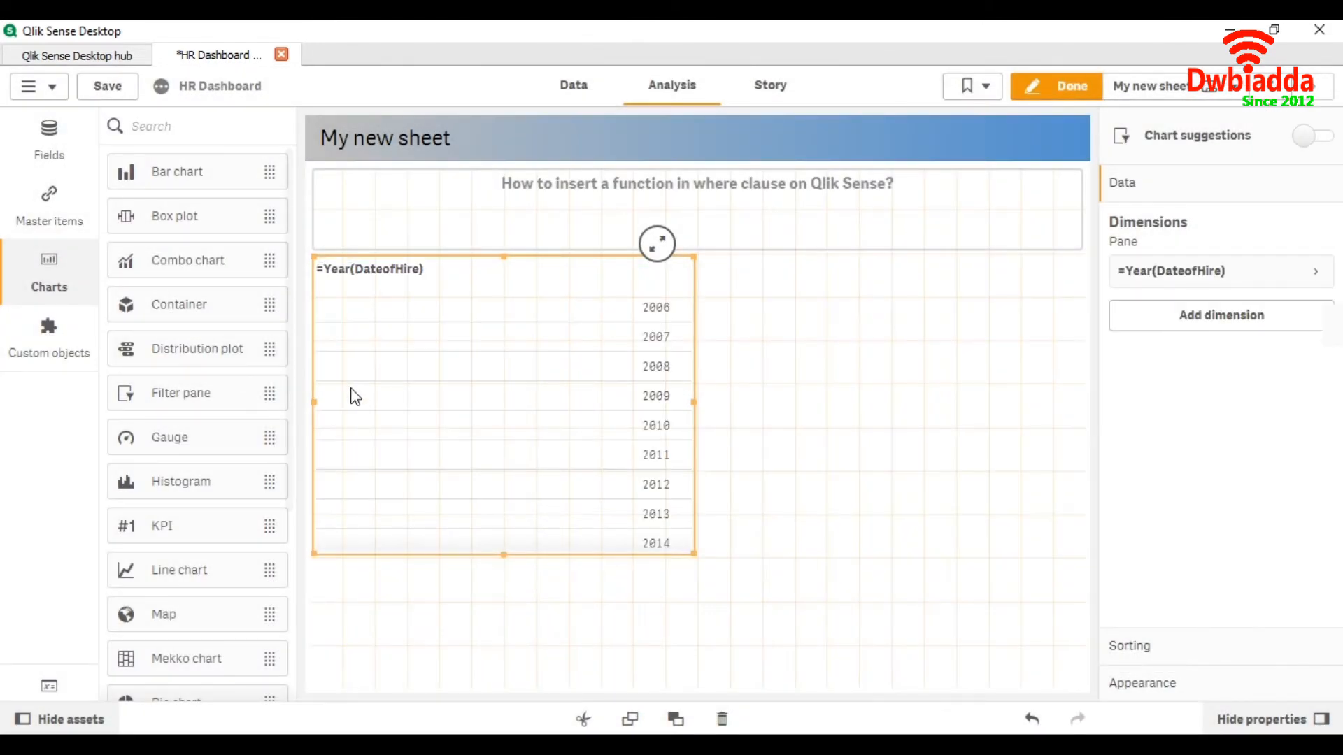
- Preview the hire-year pane outside edit mode, then finish editing the sheet
click(1056, 85)
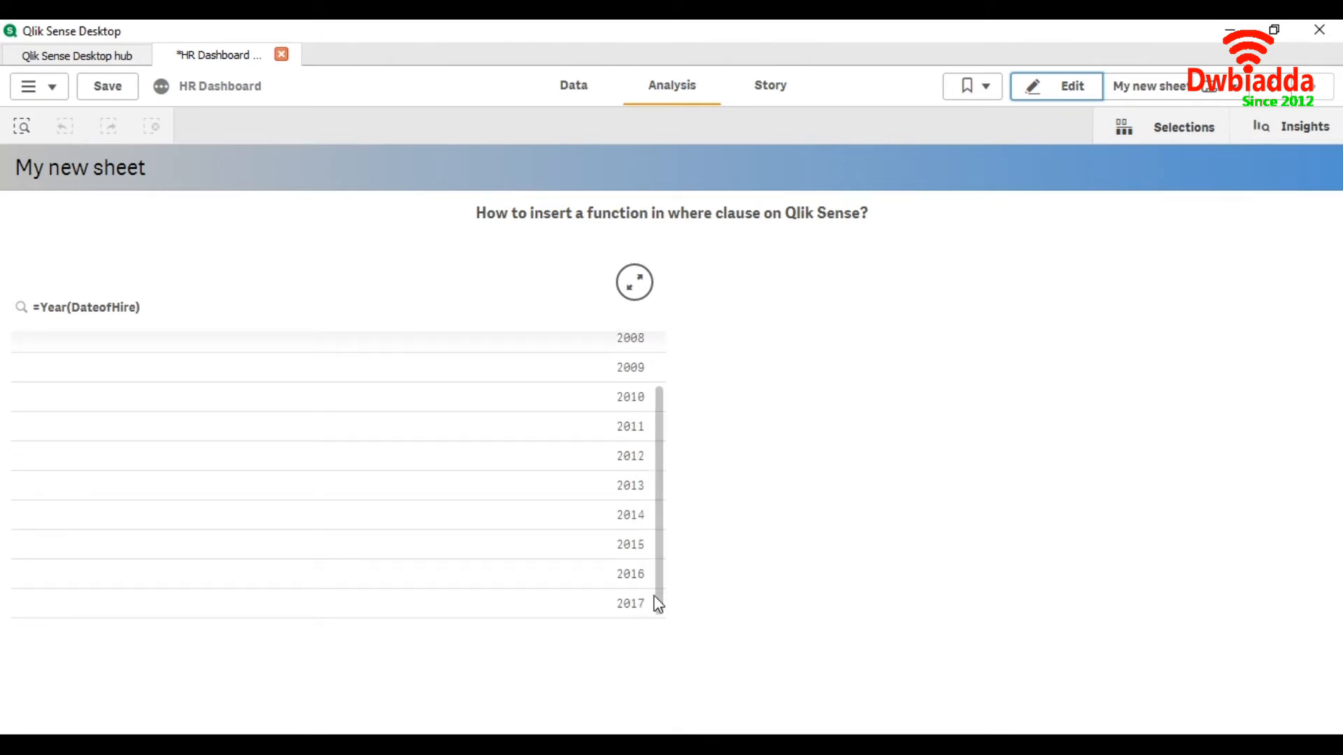
click(1056, 85)
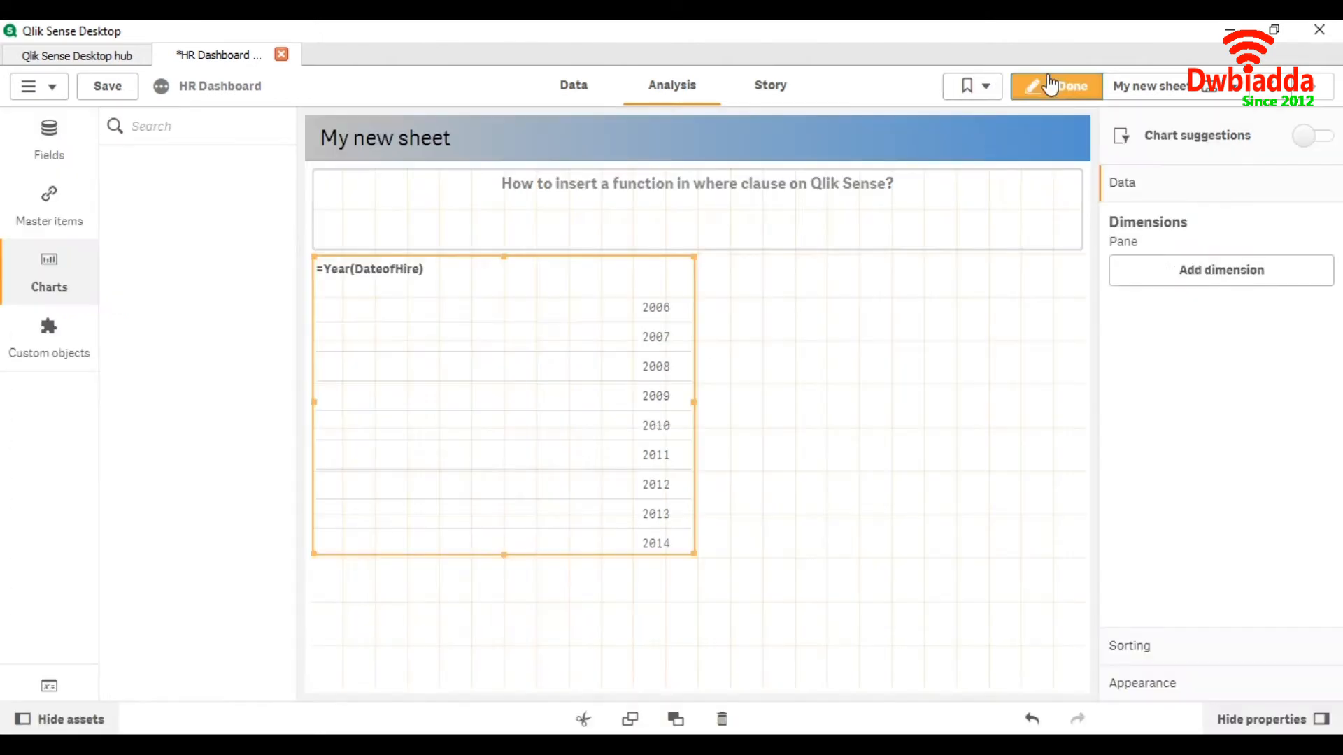
click(1069, 85)
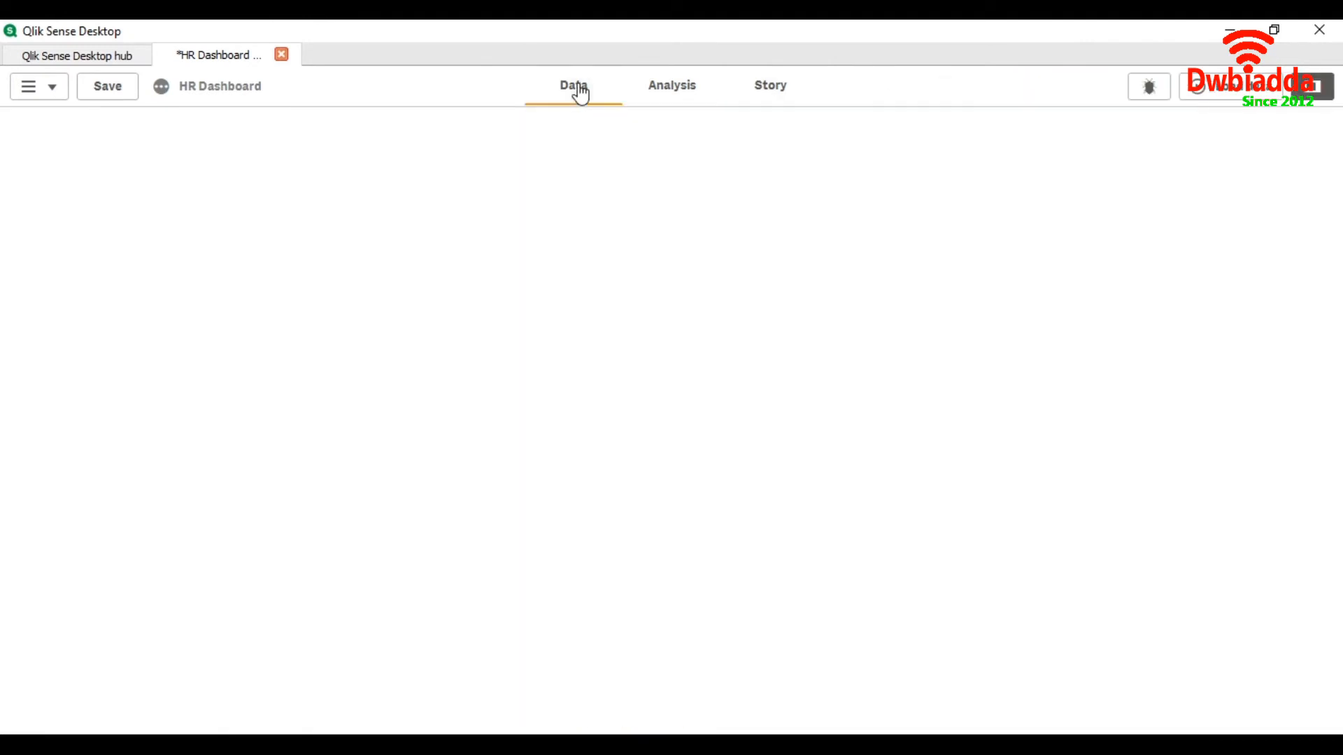
- Append where Year(DateofHire) > 2009 to the Sheet2 load in the data script
click(572, 85)
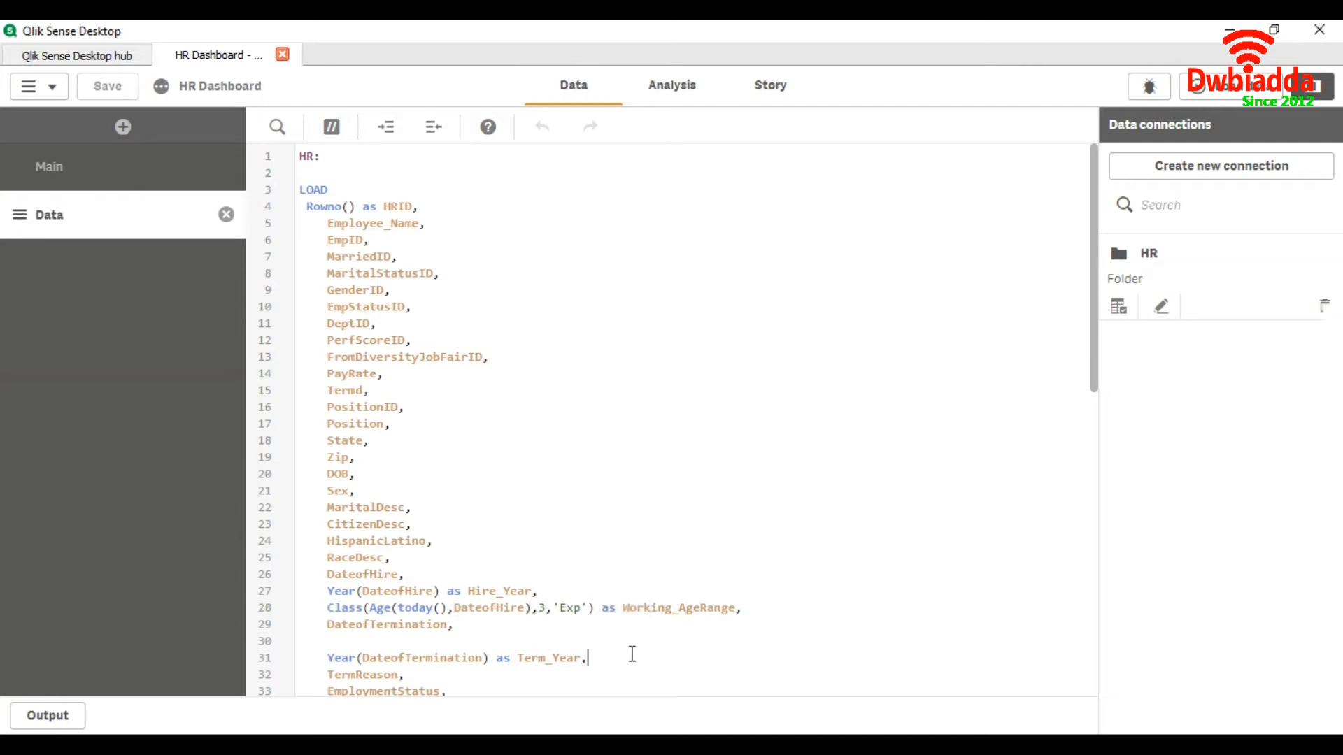
scroll(down, 3)
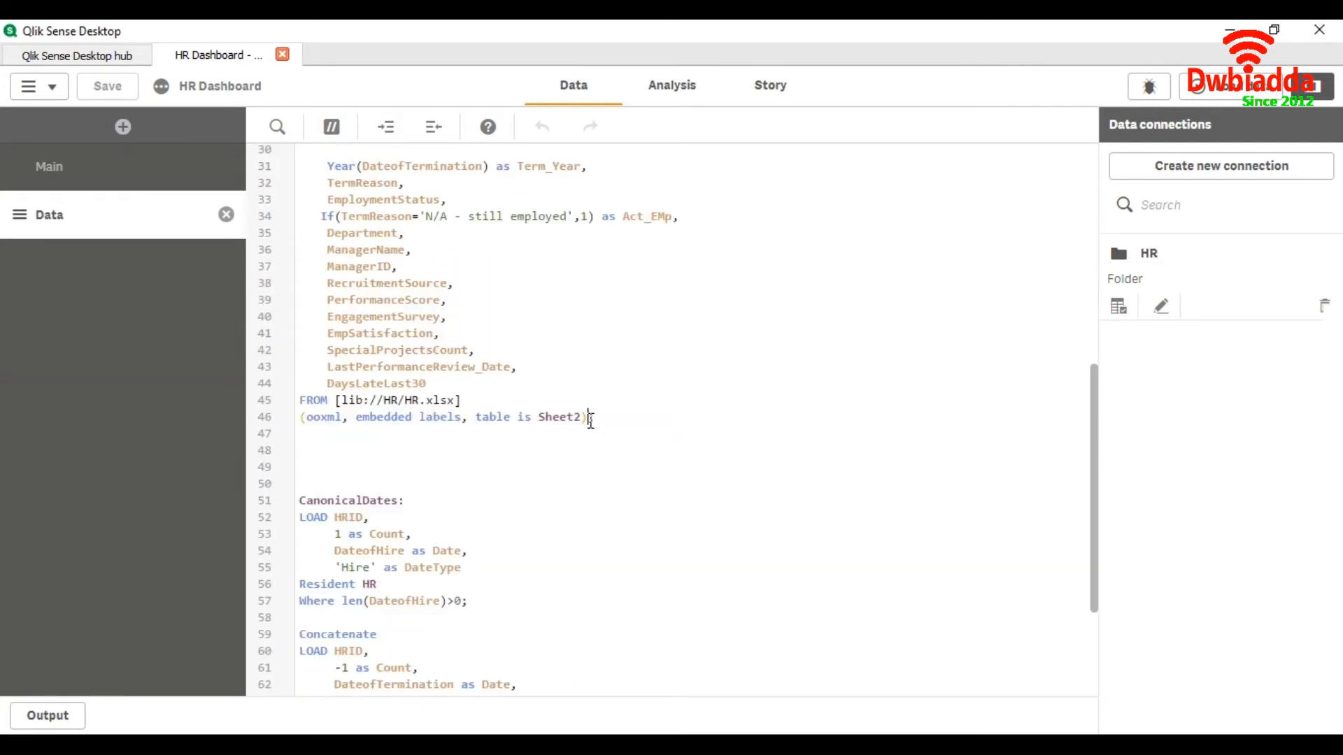
text(;)
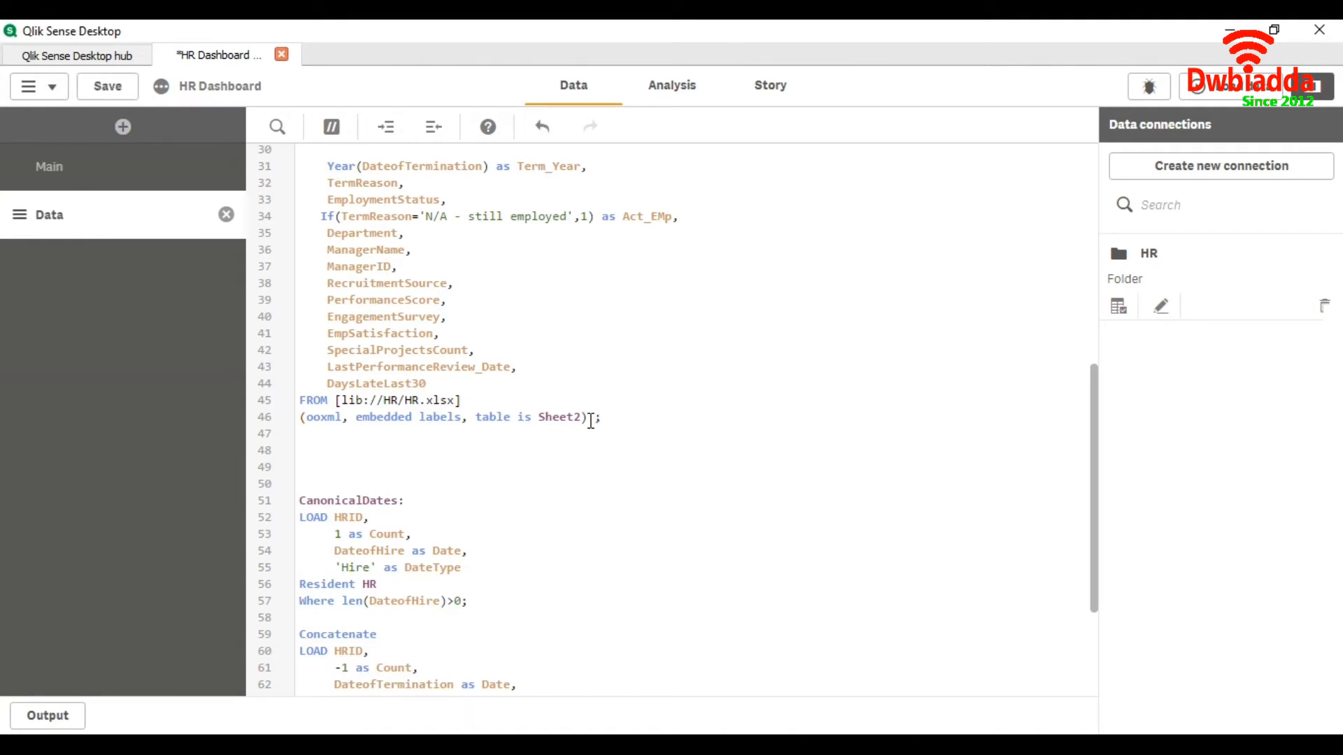
text(where ()
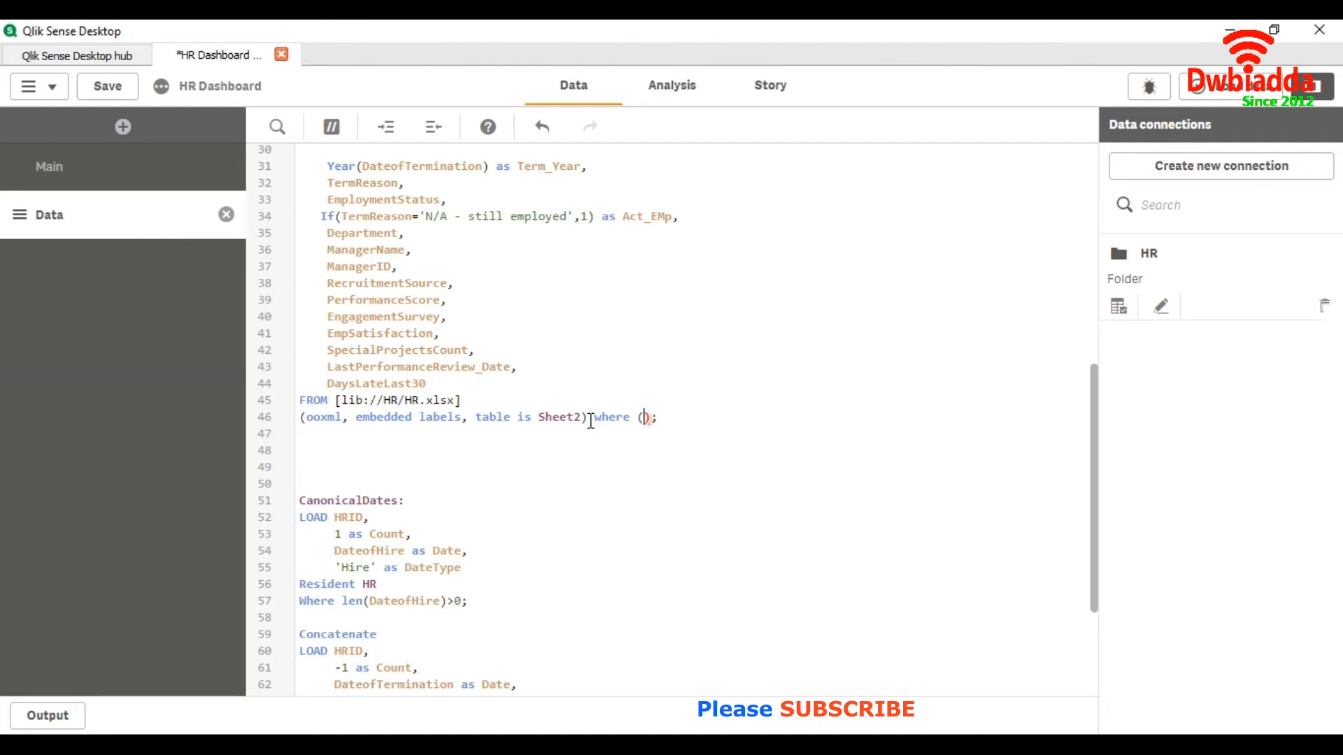
text(Yea)
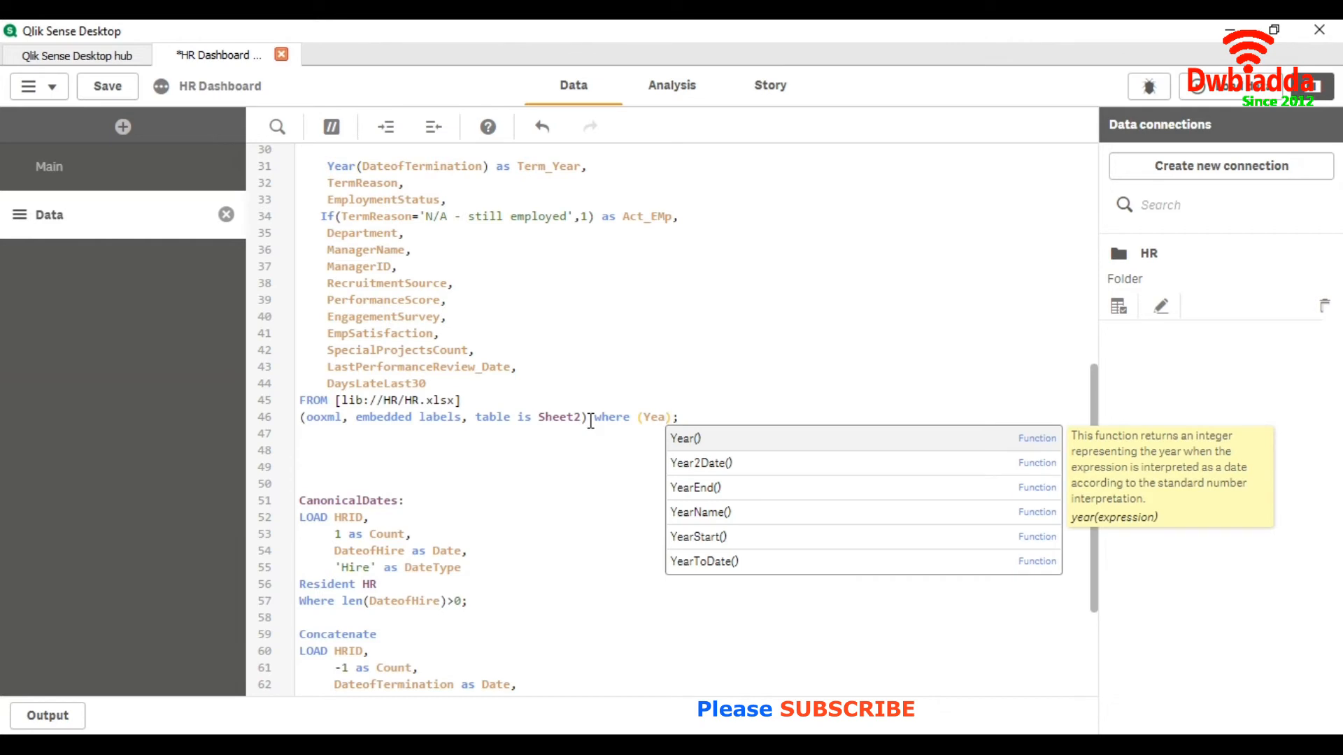
click(684, 438)
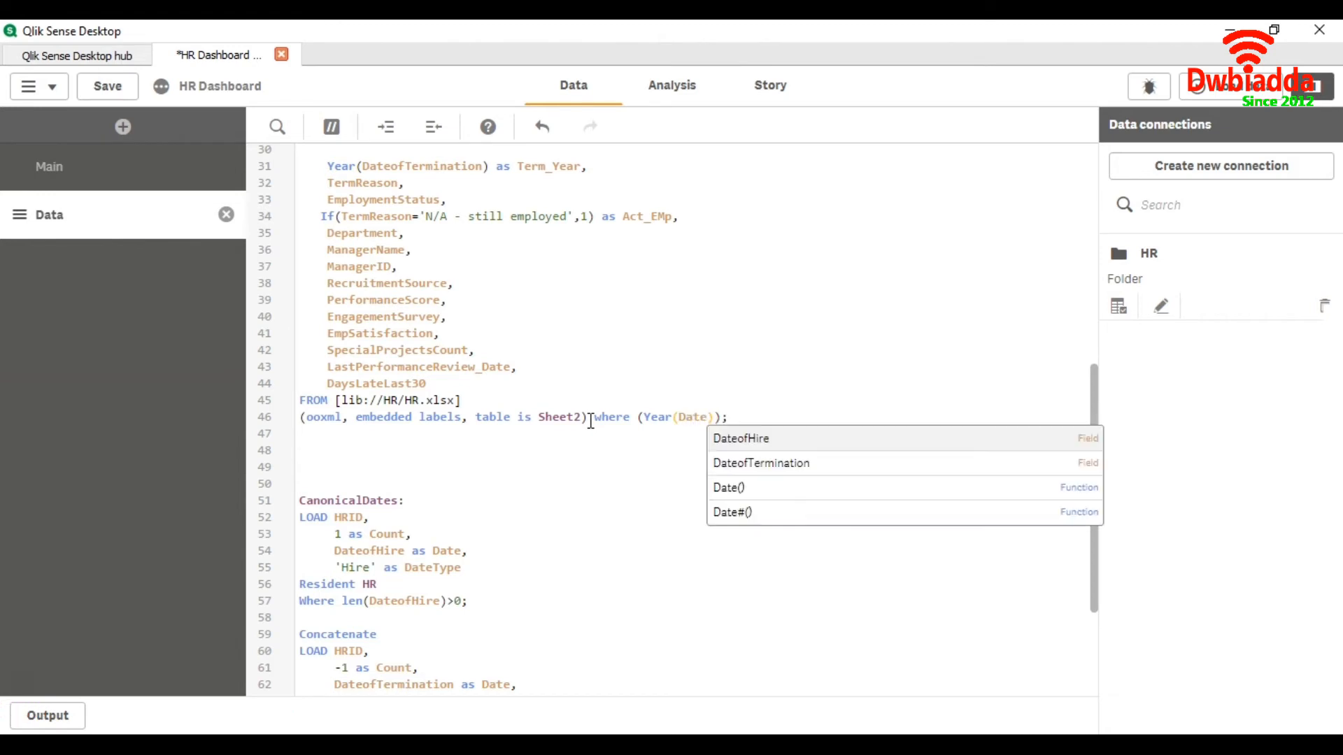
click(740, 438)
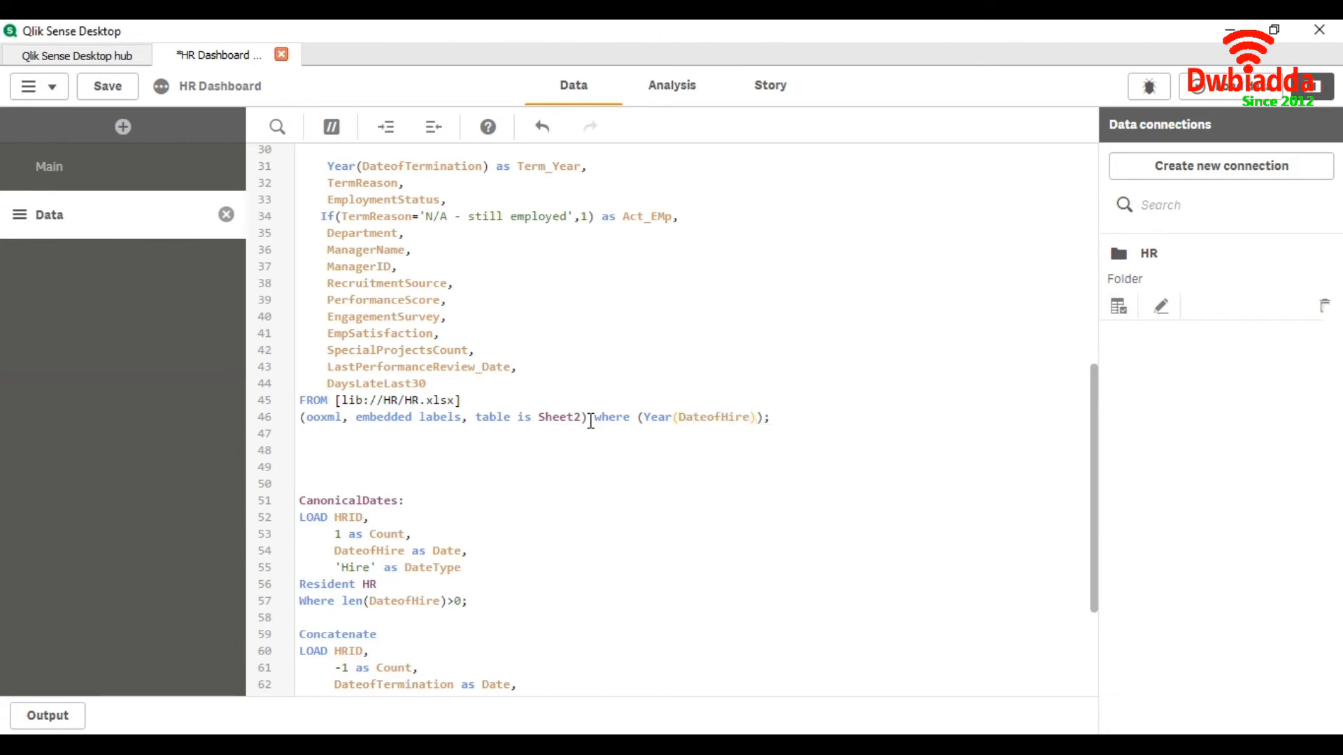
text(>)
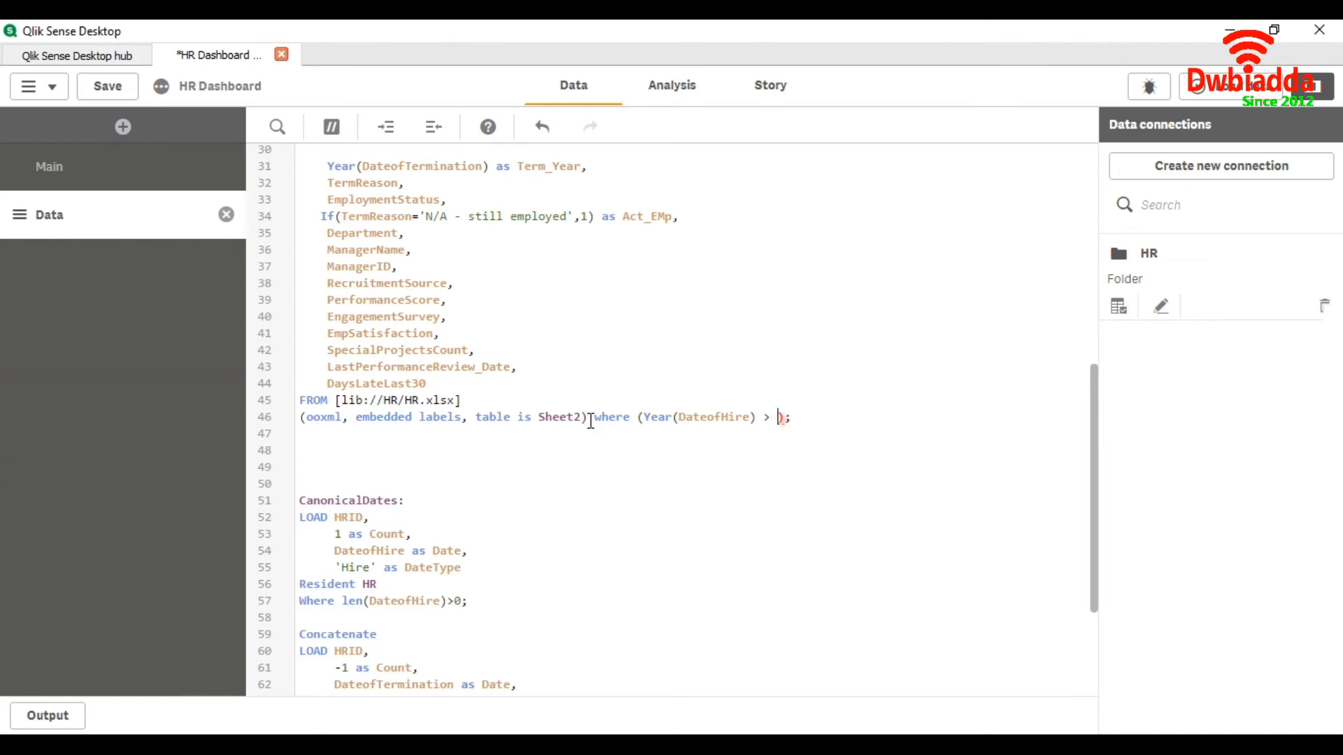
text(2009)
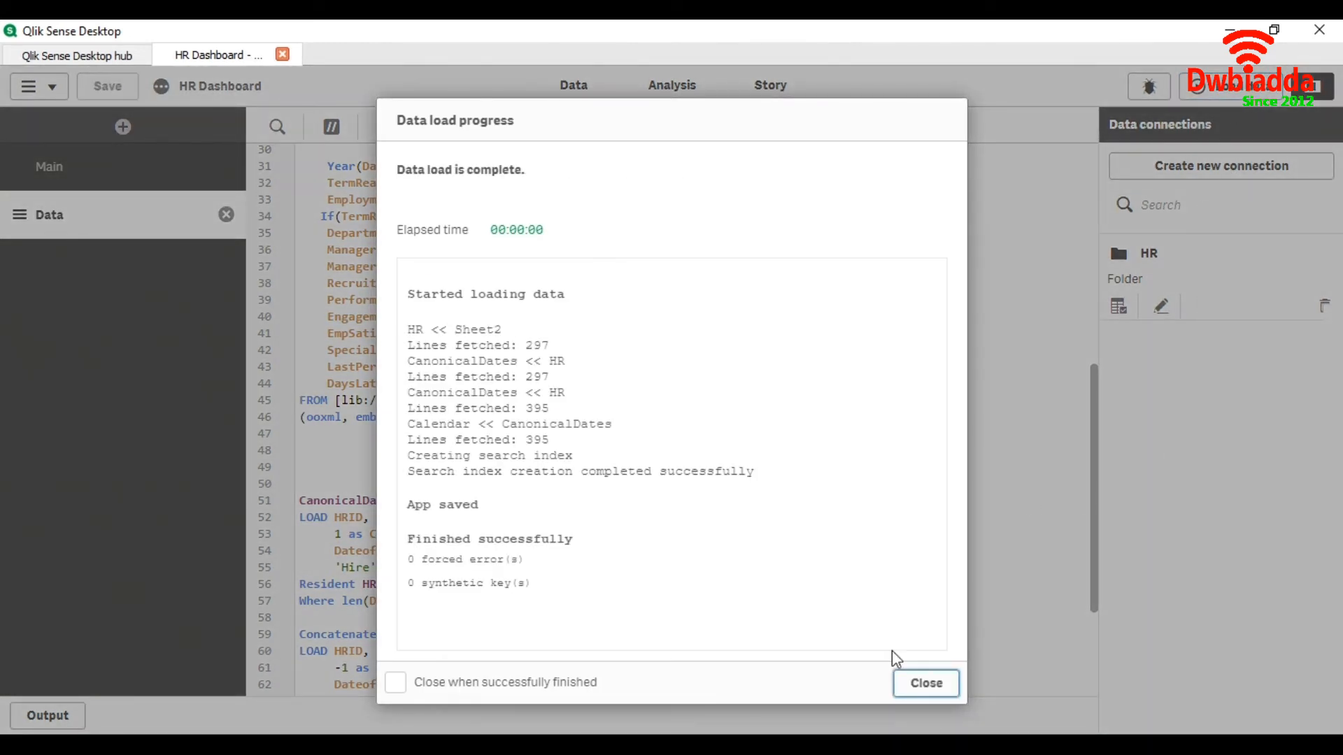
- Dismiss the completed reload report and return to the dashboard sheet
click(924, 684)
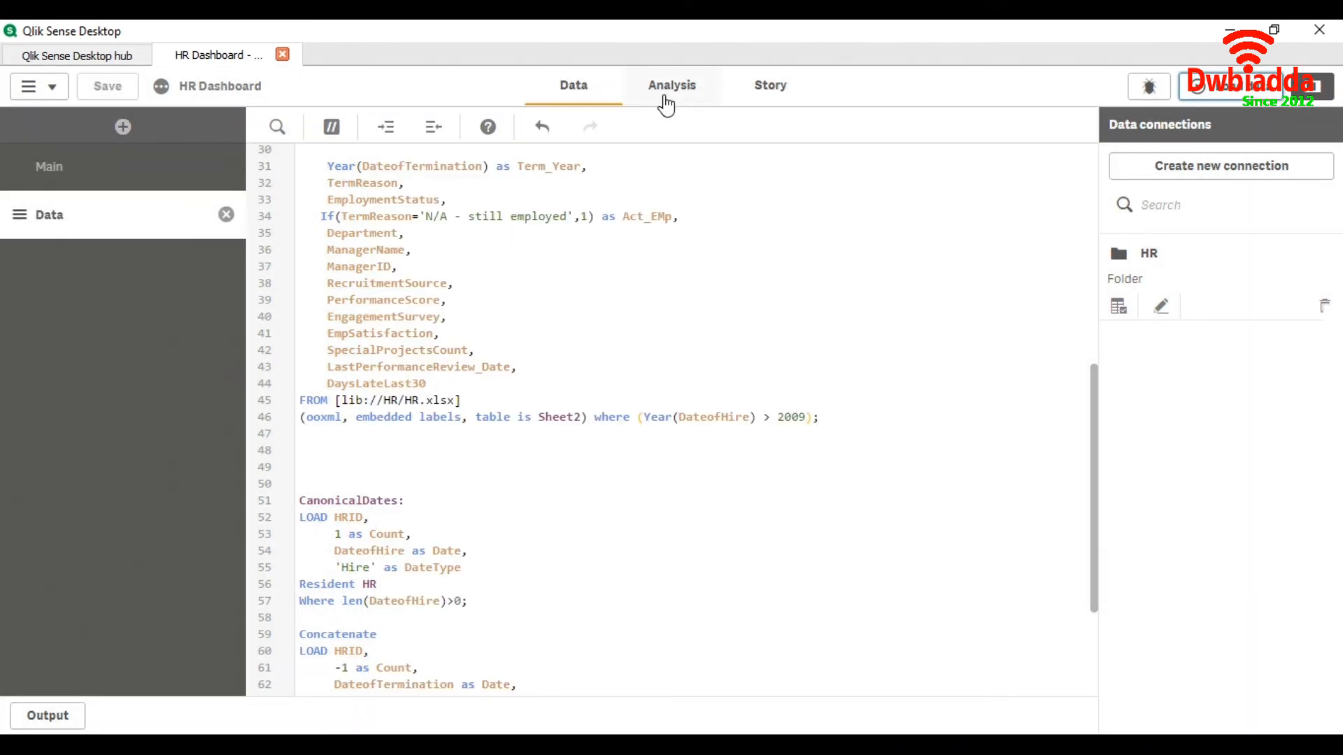
click(671, 86)
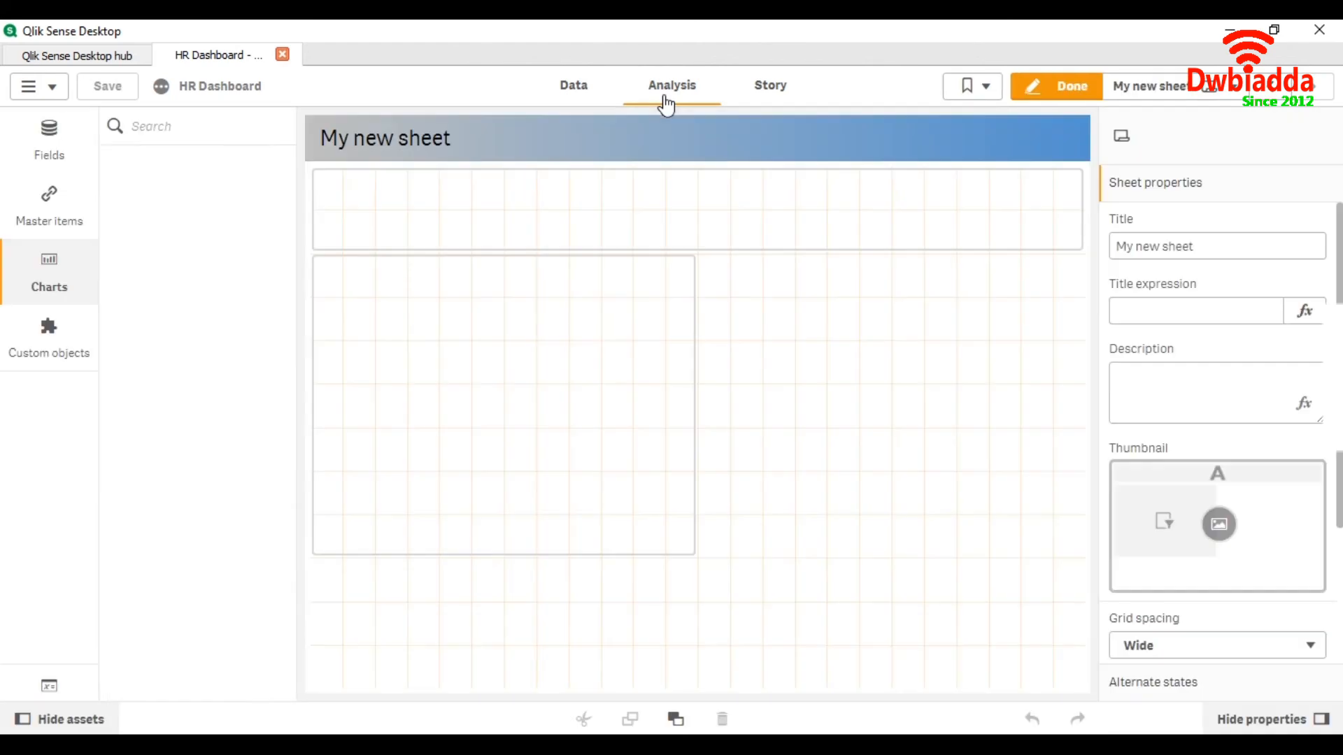
click(1070, 85)
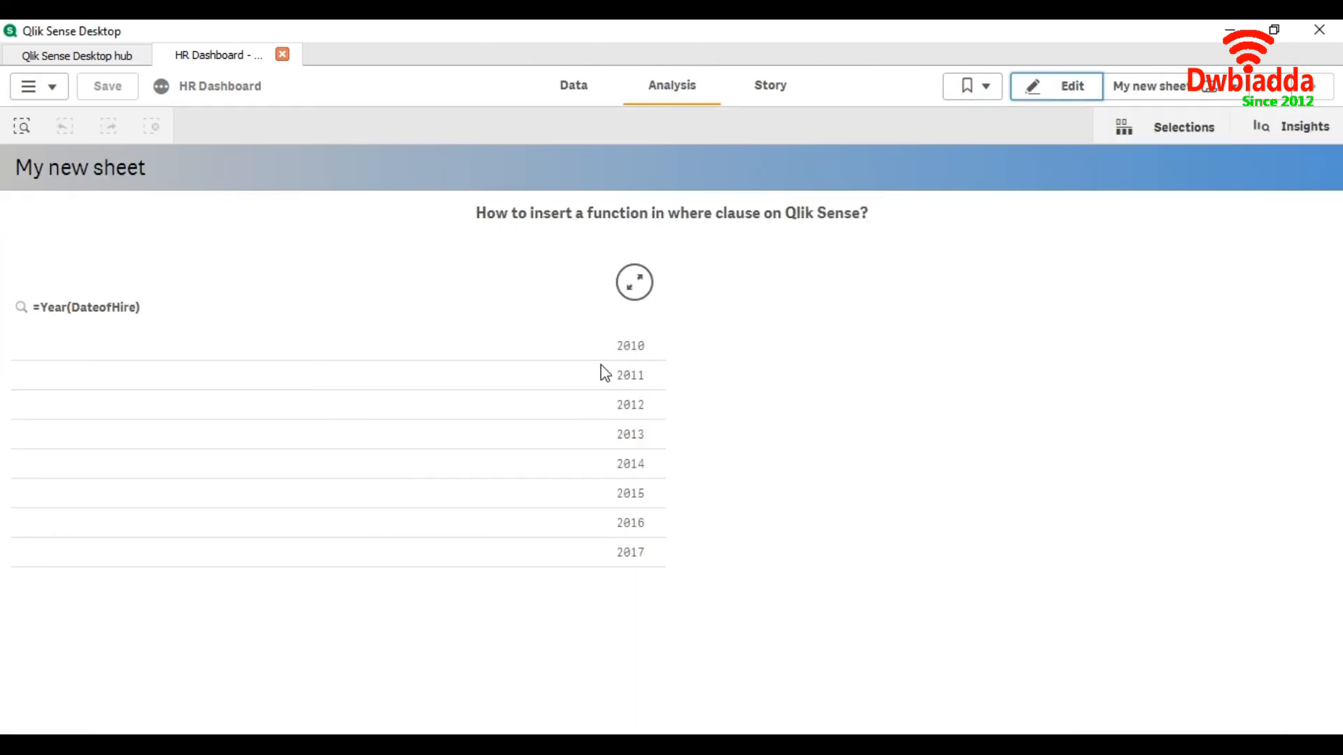
mouse_move(643, 375)
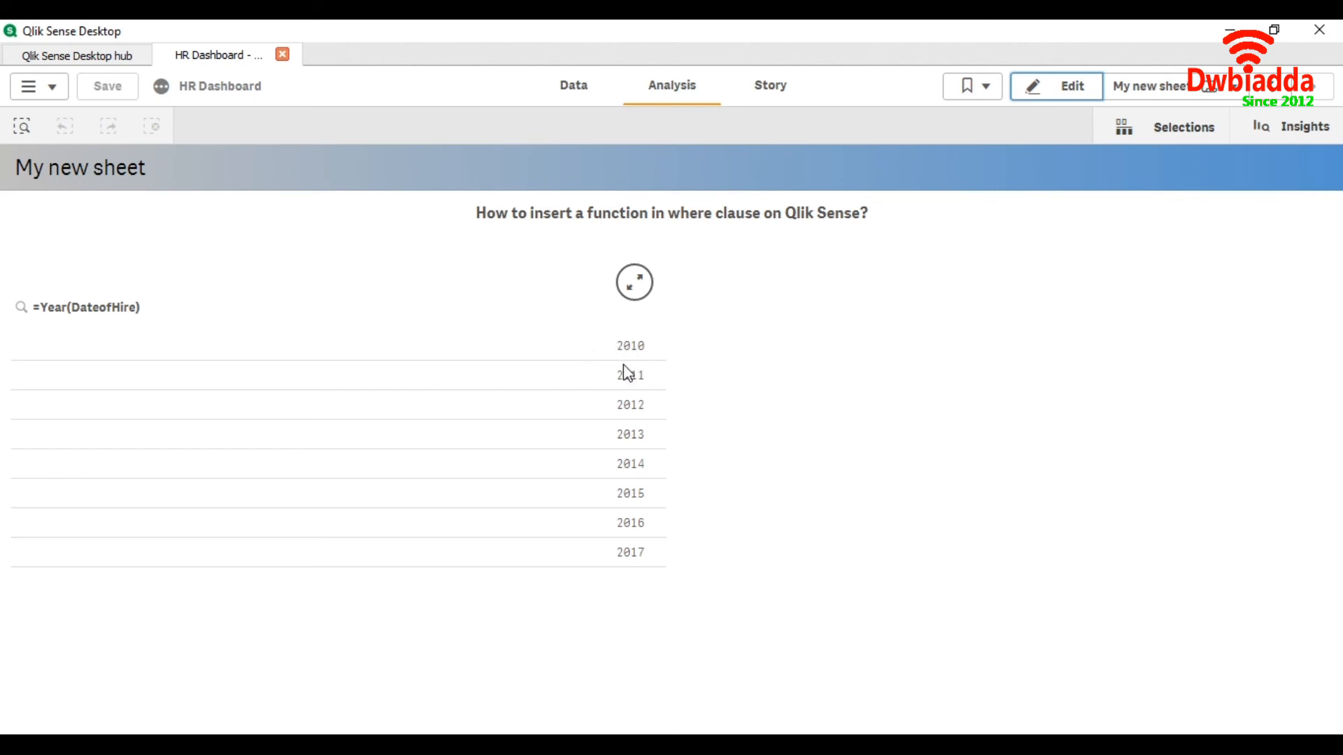
mouse_move(648, 574)
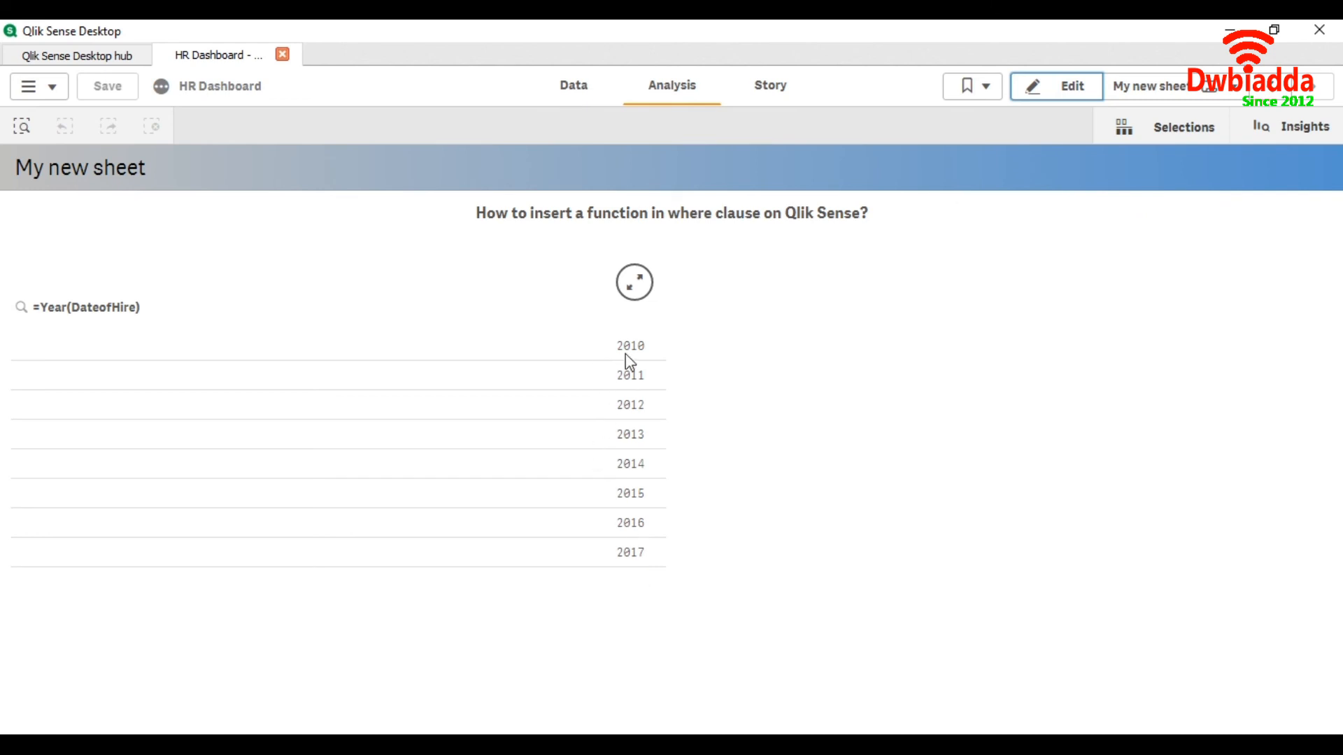
mouse_move(580, 346)
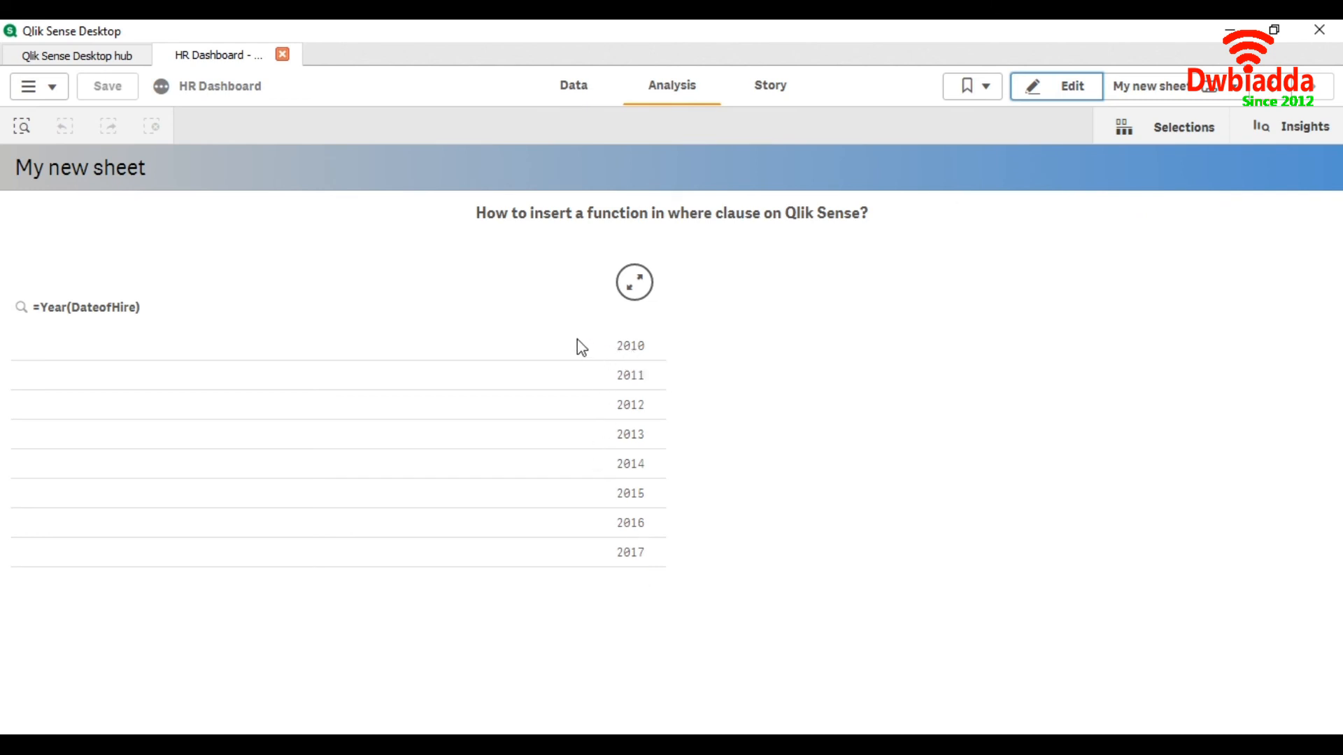
mouse_move(608, 369)
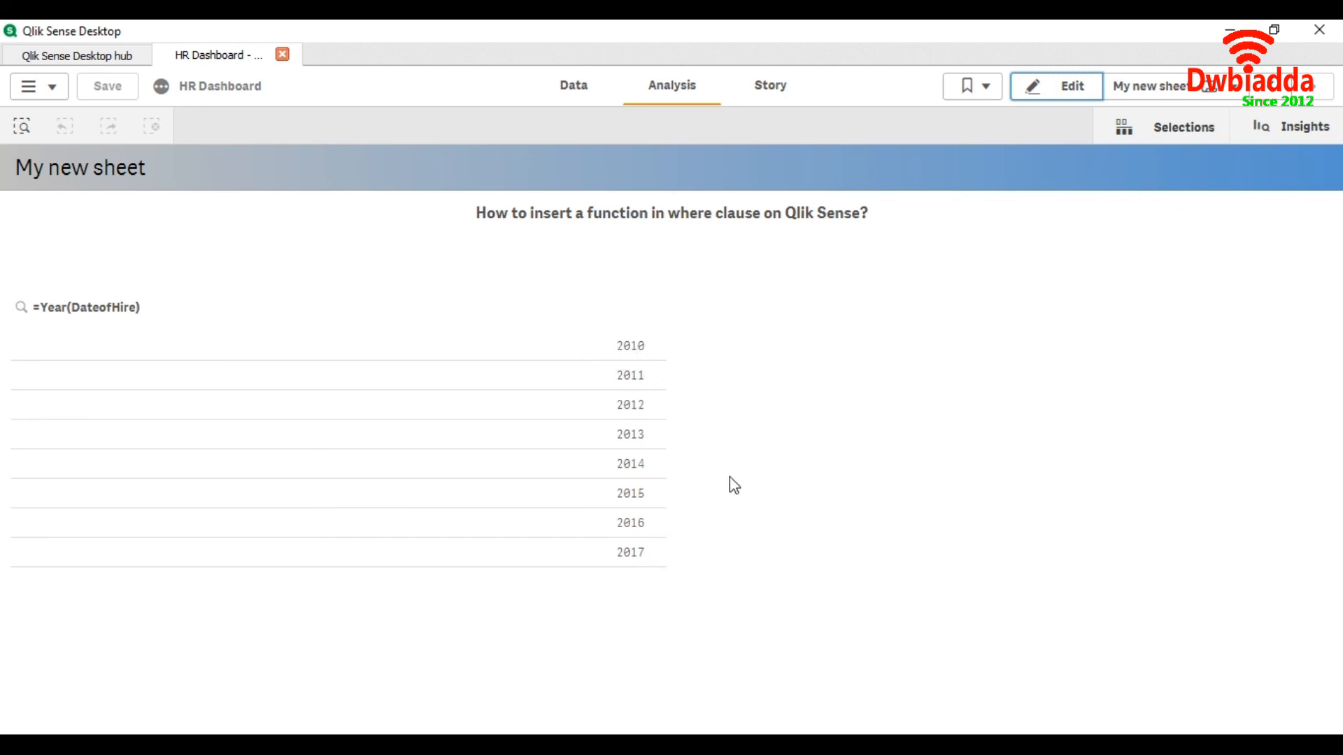
click(1056, 85)
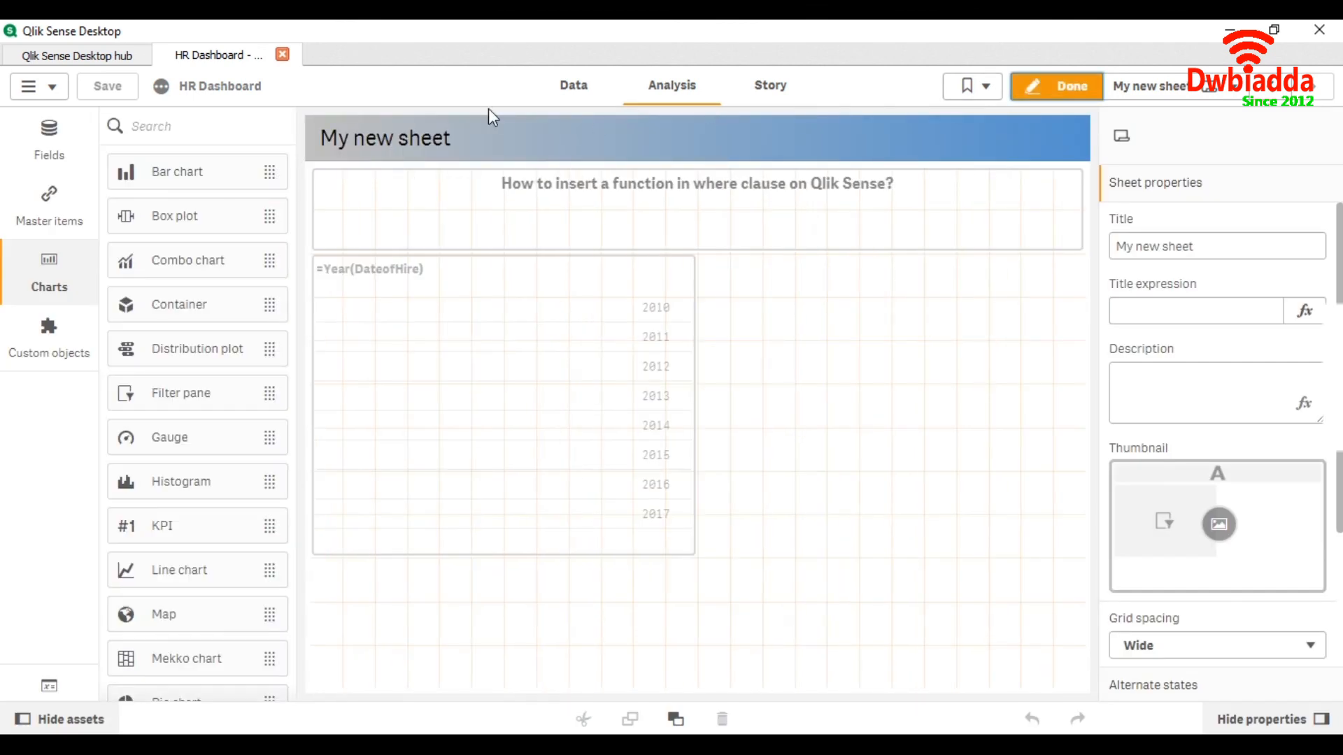